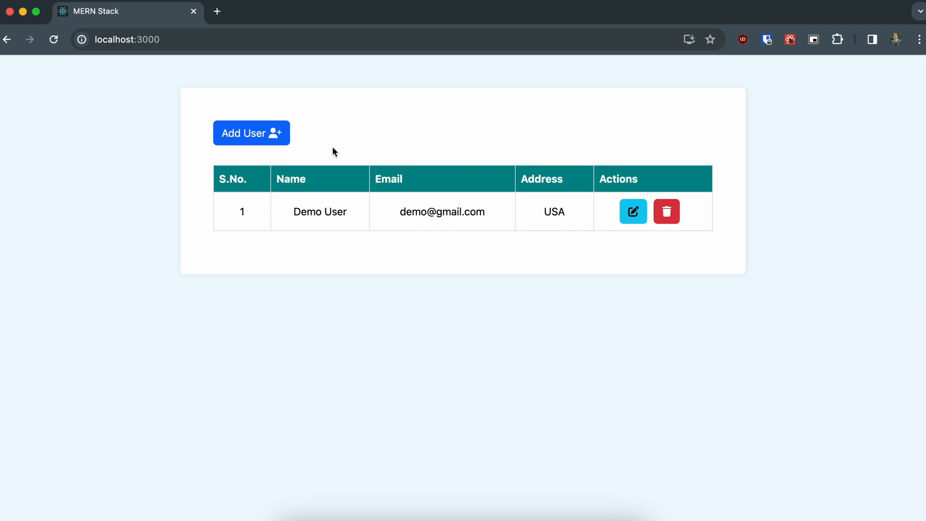
pyautogui.click(251, 133)
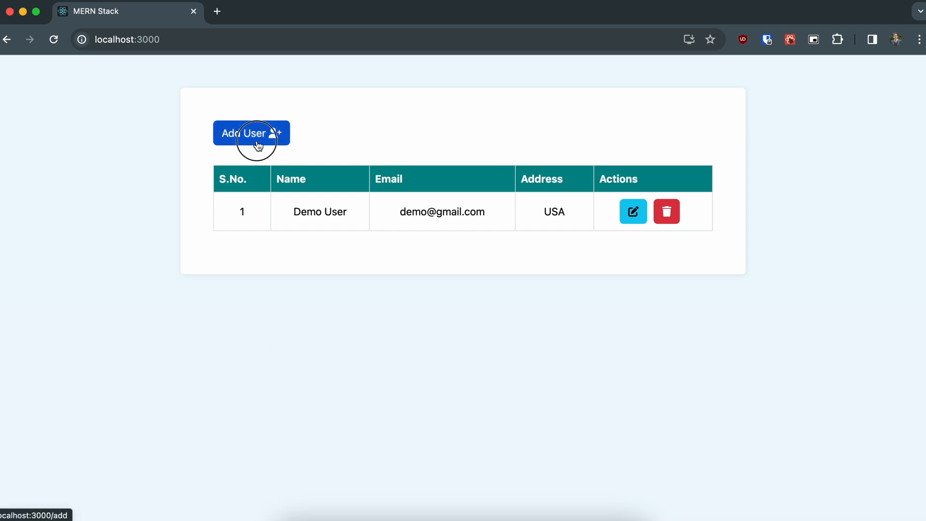
pyautogui.click(251, 134)
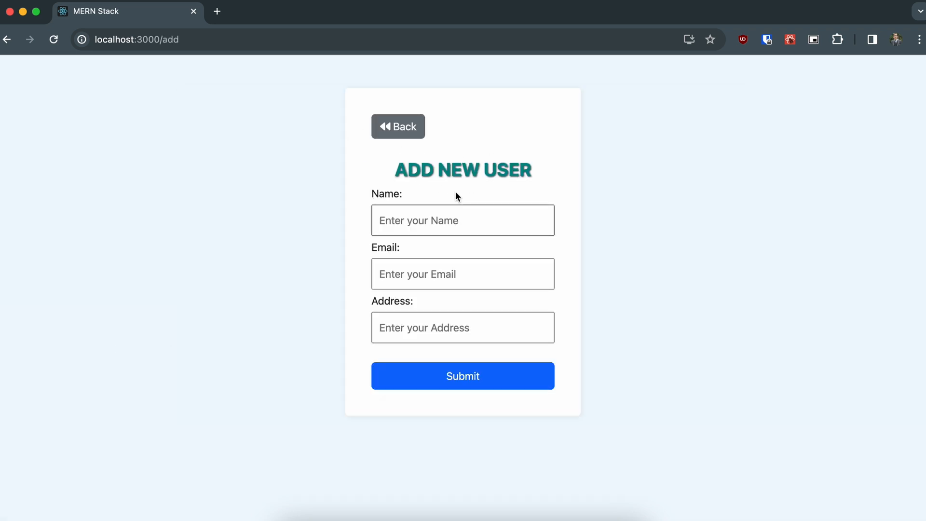
pyautogui.click(462, 220)
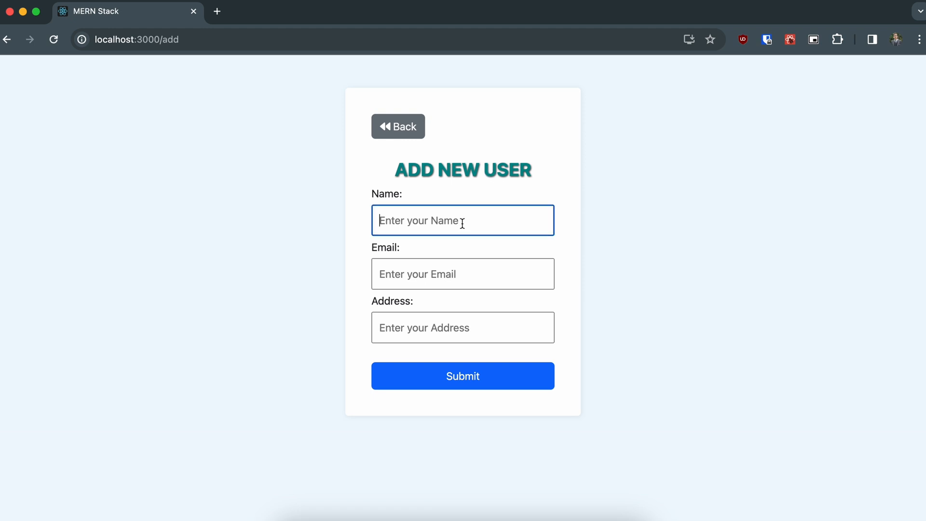
pyautogui.write('John Doe')
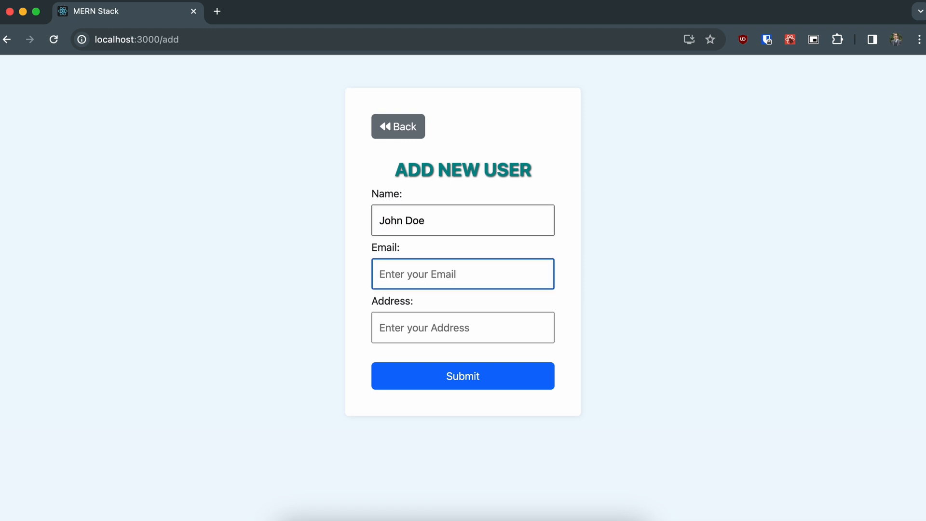
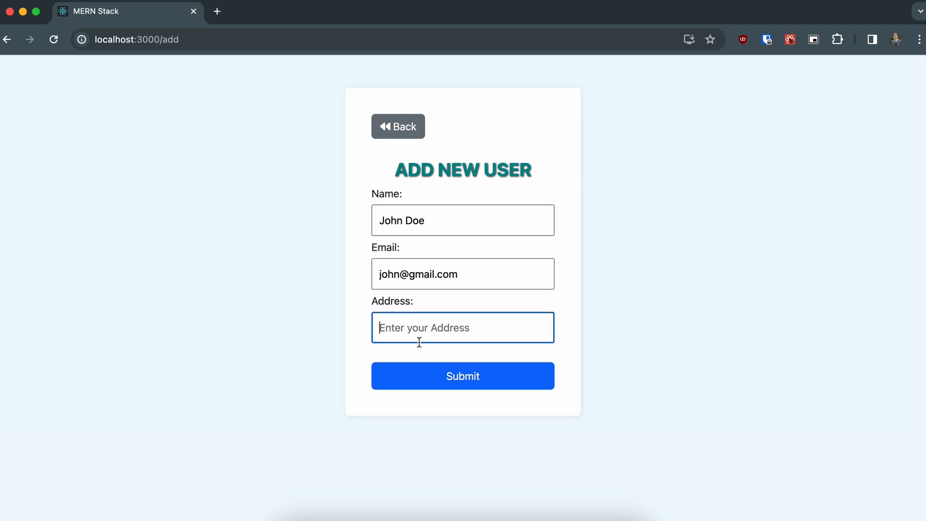
pyautogui.click(462, 376)
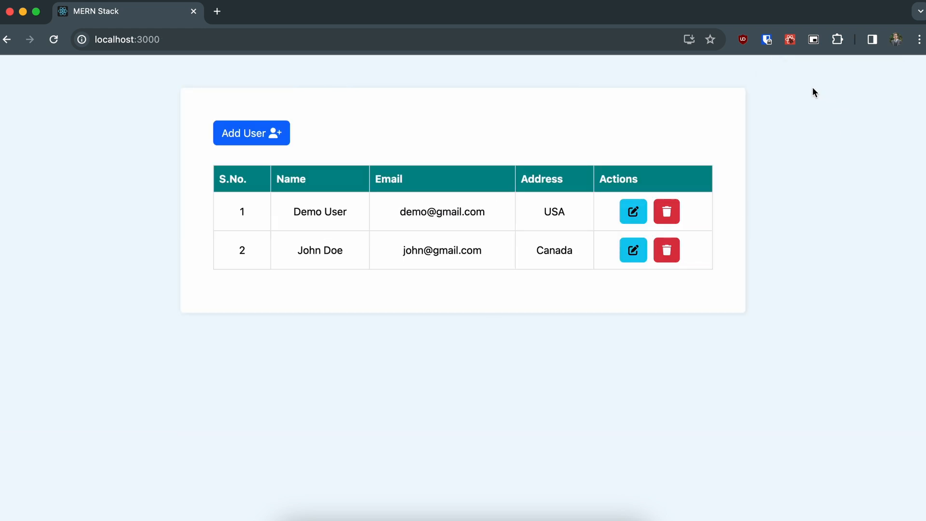
pyautogui.moveTo(816, 105)
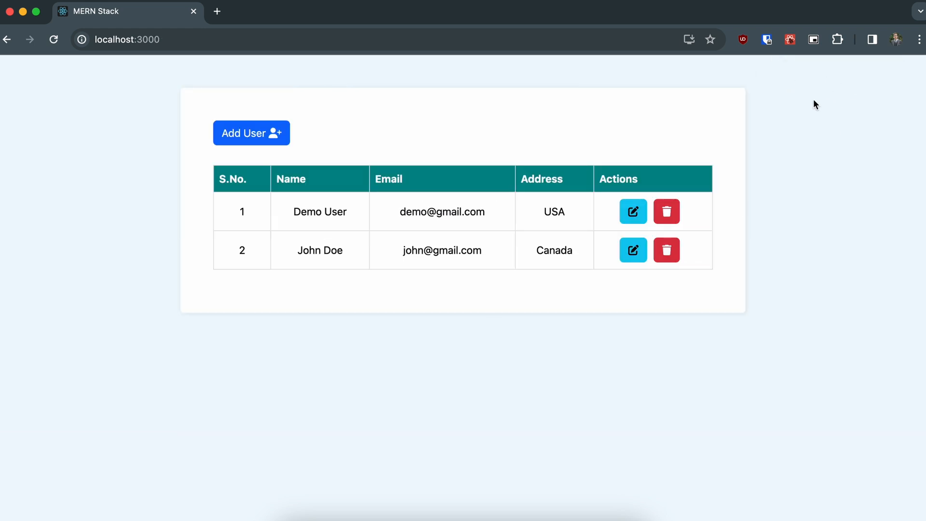
pyautogui.moveTo(776, 94)
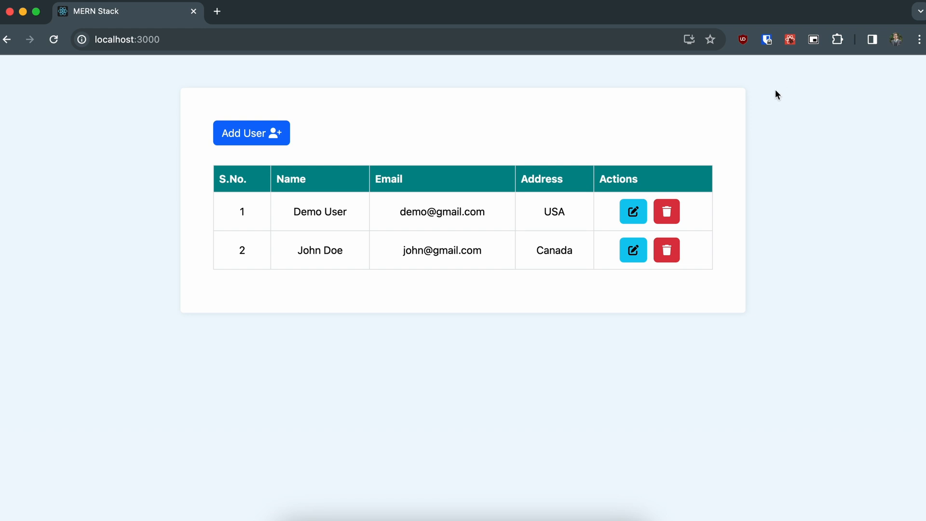
pyautogui.moveTo(818, 80)
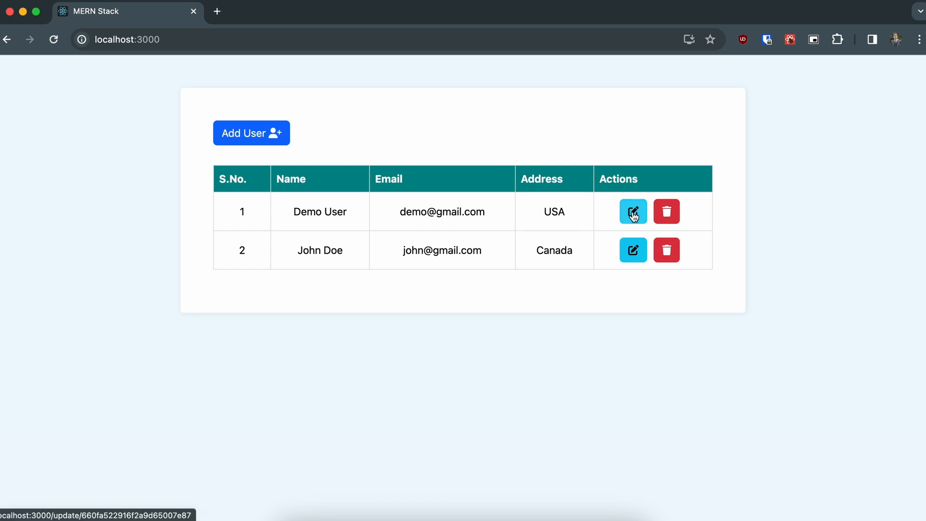
pyautogui.moveTo(666, 211)
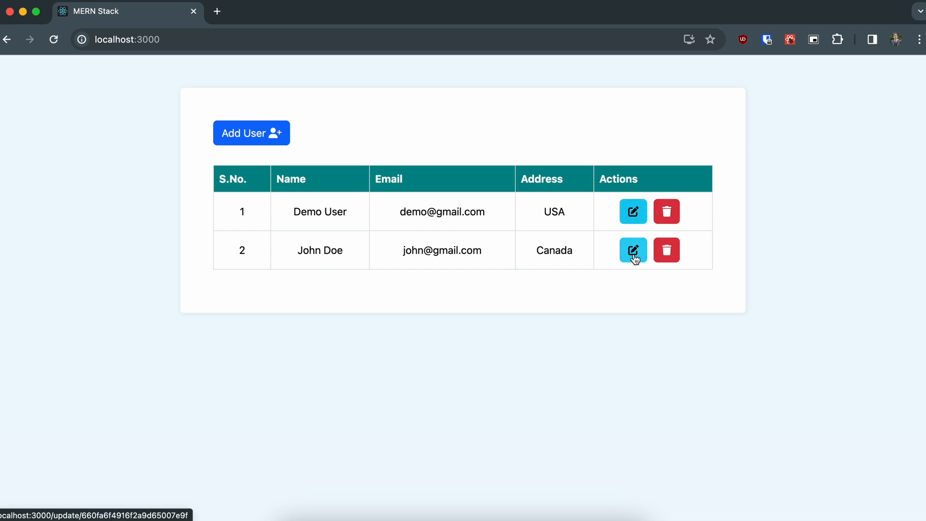
pyautogui.click(633, 250)
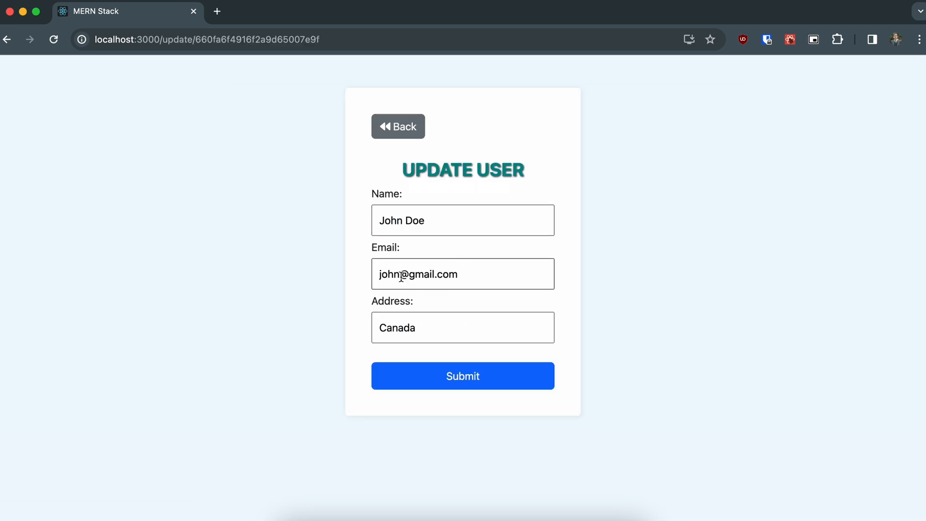
pyautogui.click(462, 273)
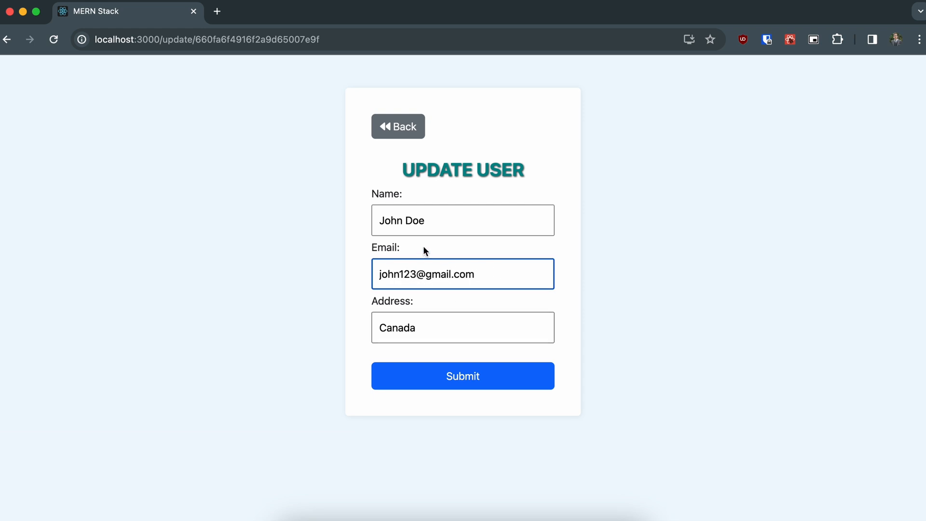
pyautogui.doubleClick(416, 221)
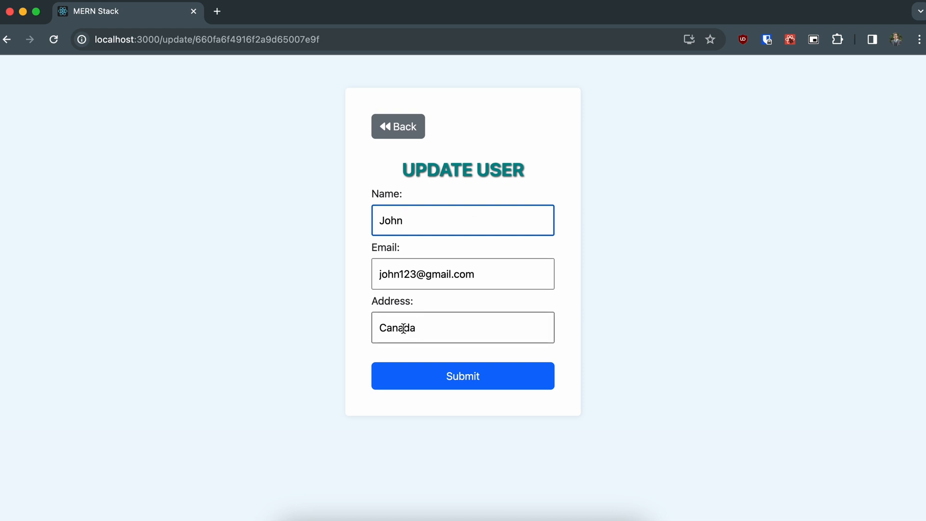
pyautogui.doubleClick(397, 328)
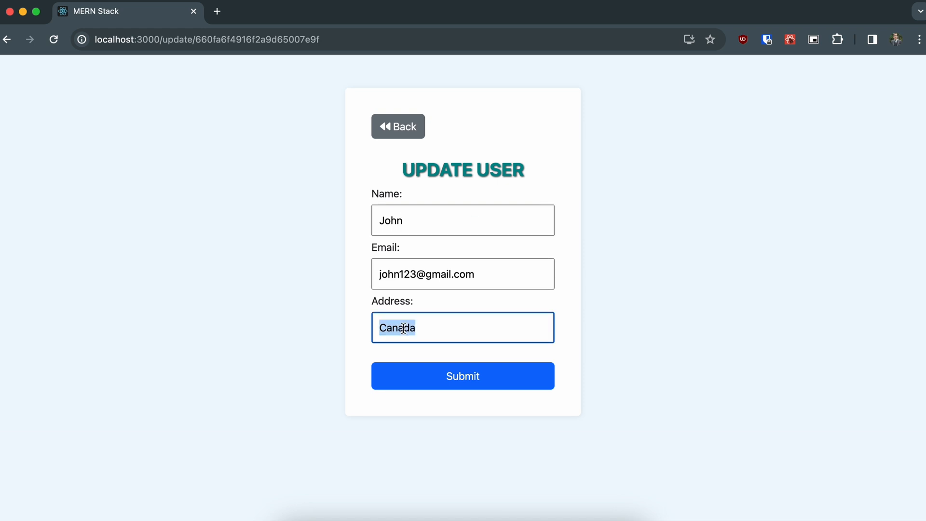
pyautogui.write('US')
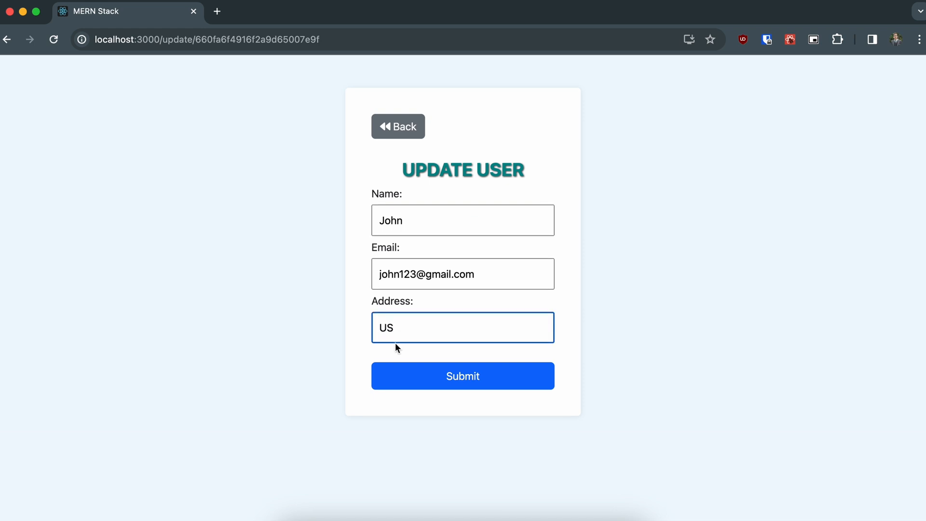
pyautogui.click(462, 376)
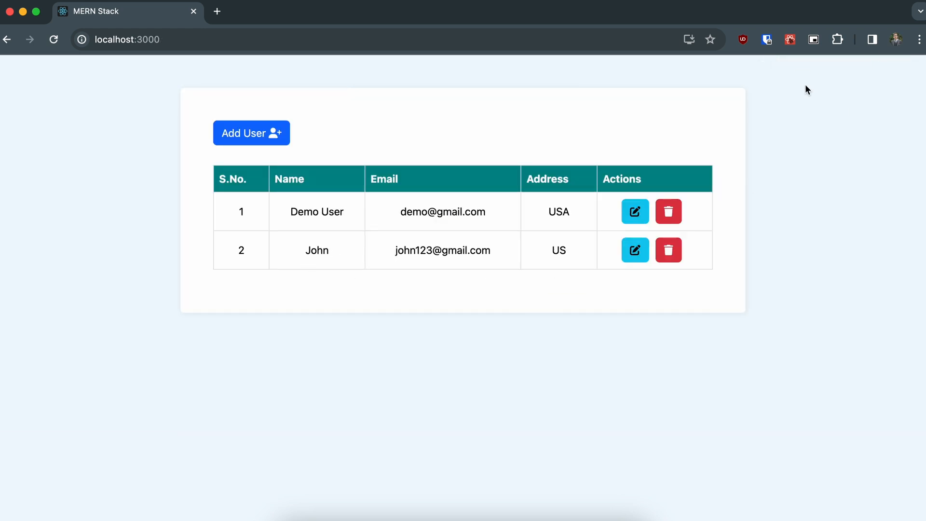
pyautogui.moveTo(512, 285)
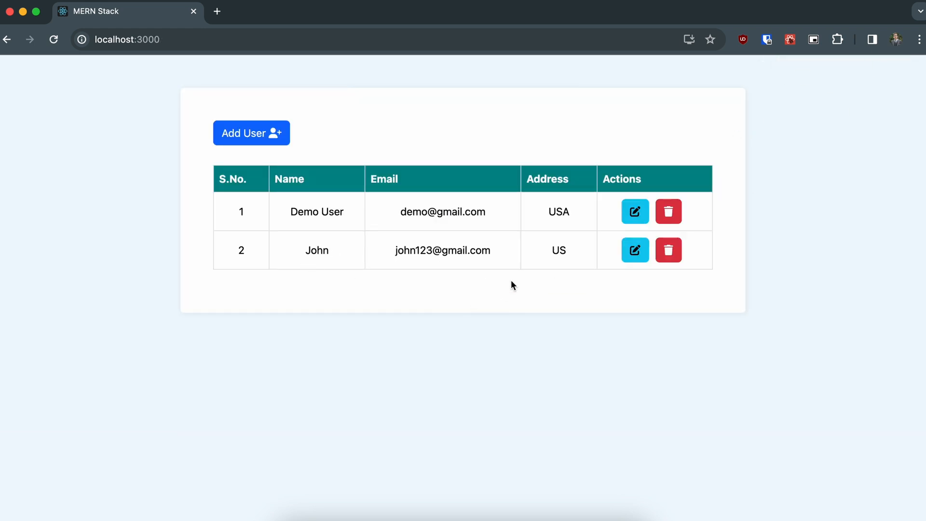
pyautogui.moveTo(668, 211)
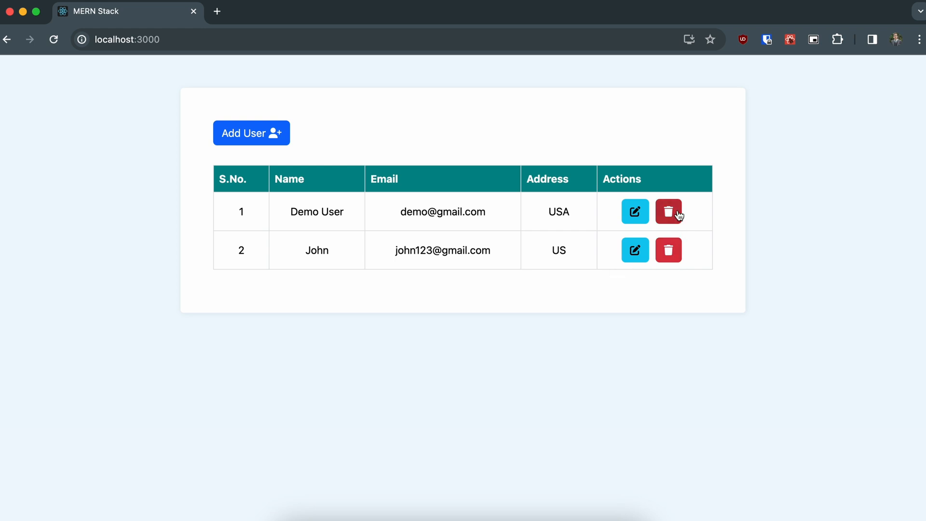
pyautogui.moveTo(668, 273)
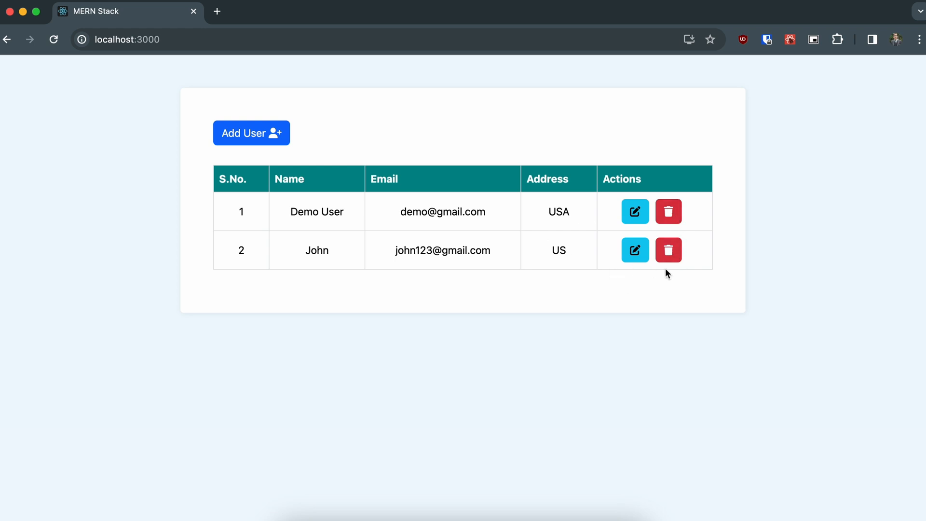
# Delete users John and Demo User, leaving an empty list.
pyautogui.click(668, 249)
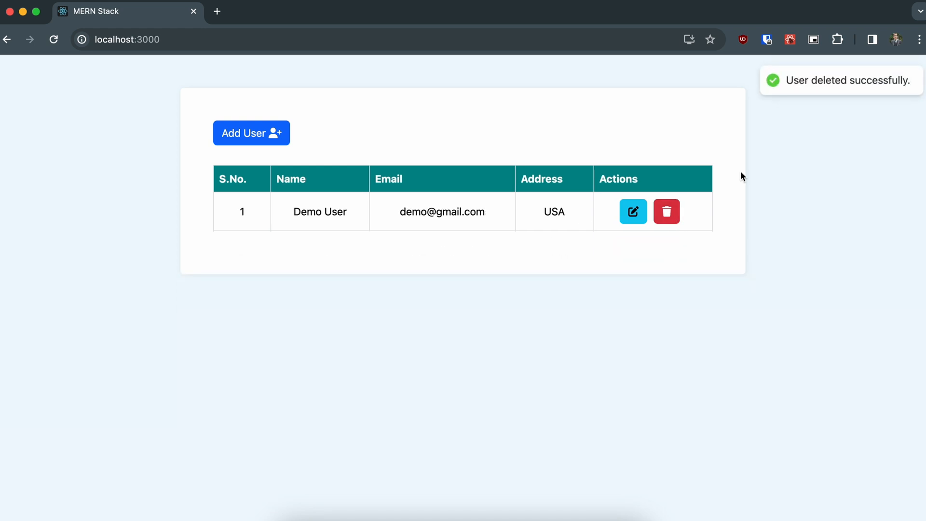
pyautogui.moveTo(453, 251)
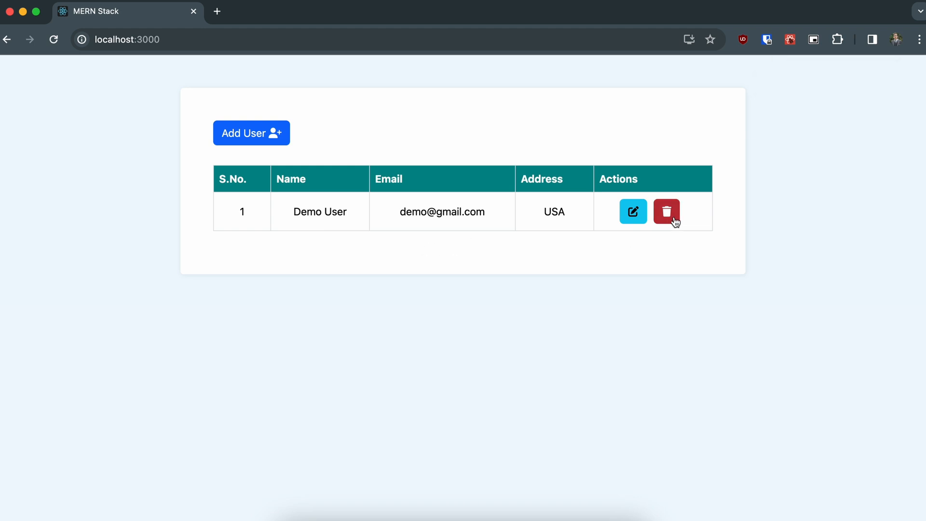
pyautogui.click(666, 212)
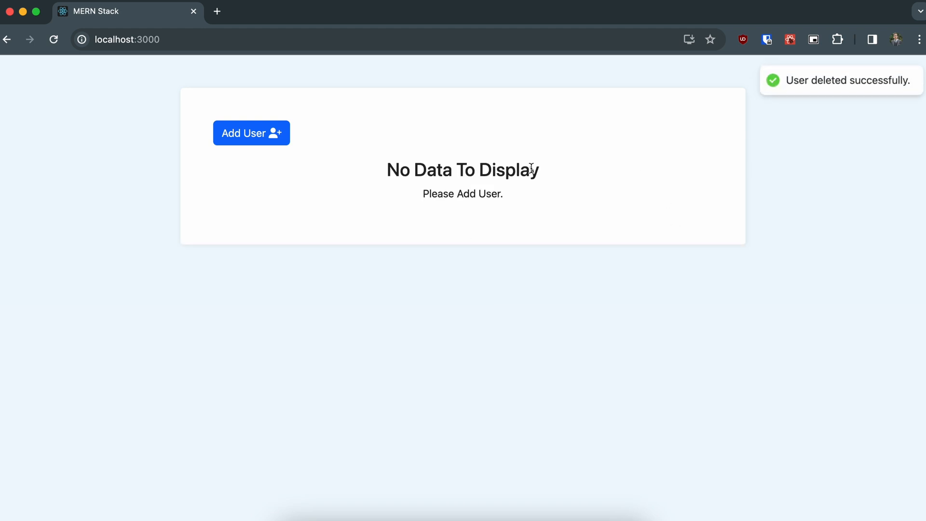
pyautogui.doubleClick(463, 169)
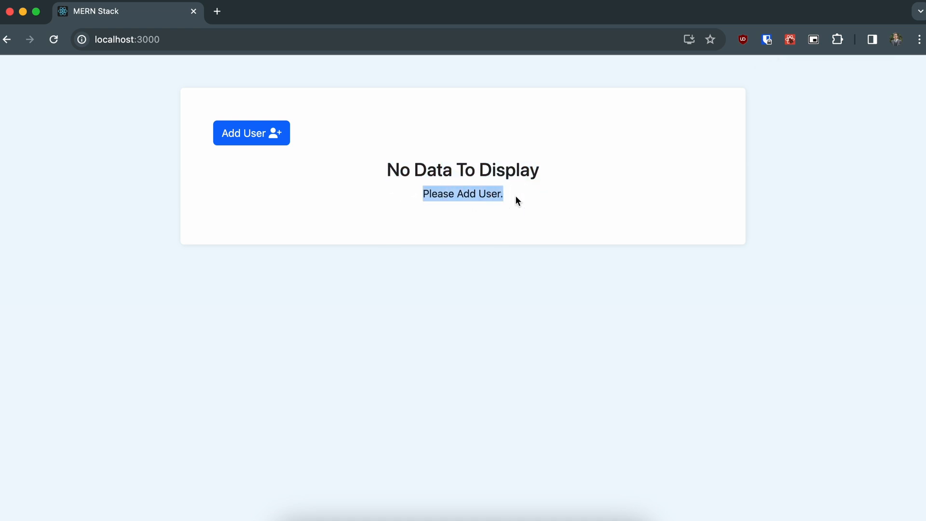
pyautogui.moveTo(478, 254)
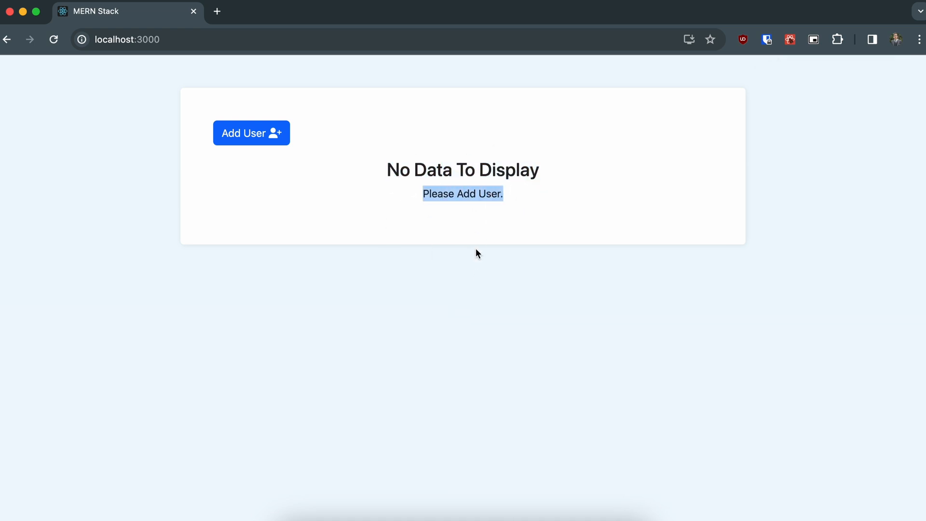